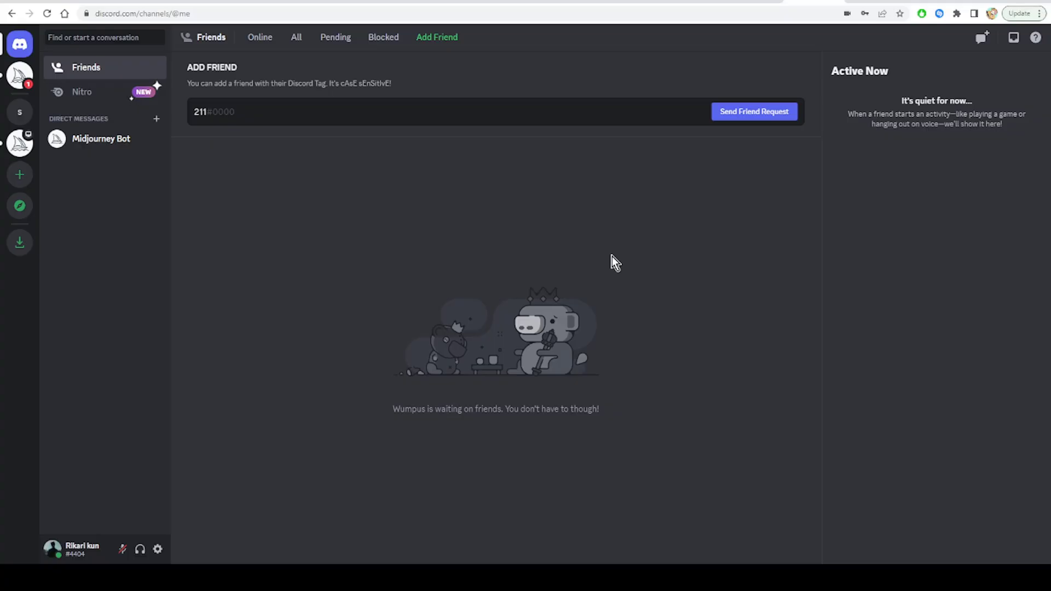
mouse_move(790, 299)
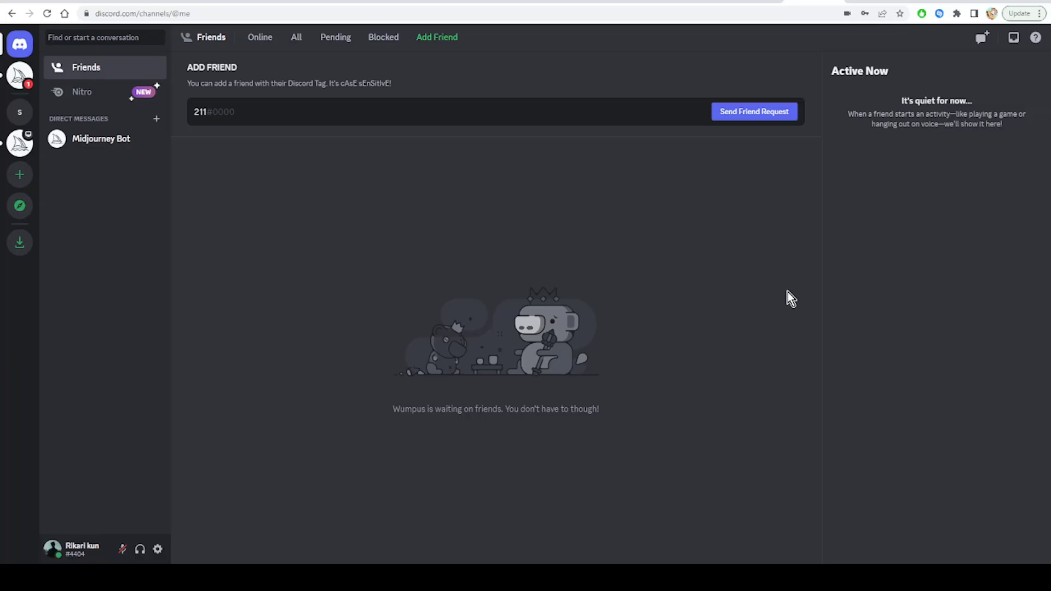
mouse_move(505, 401)
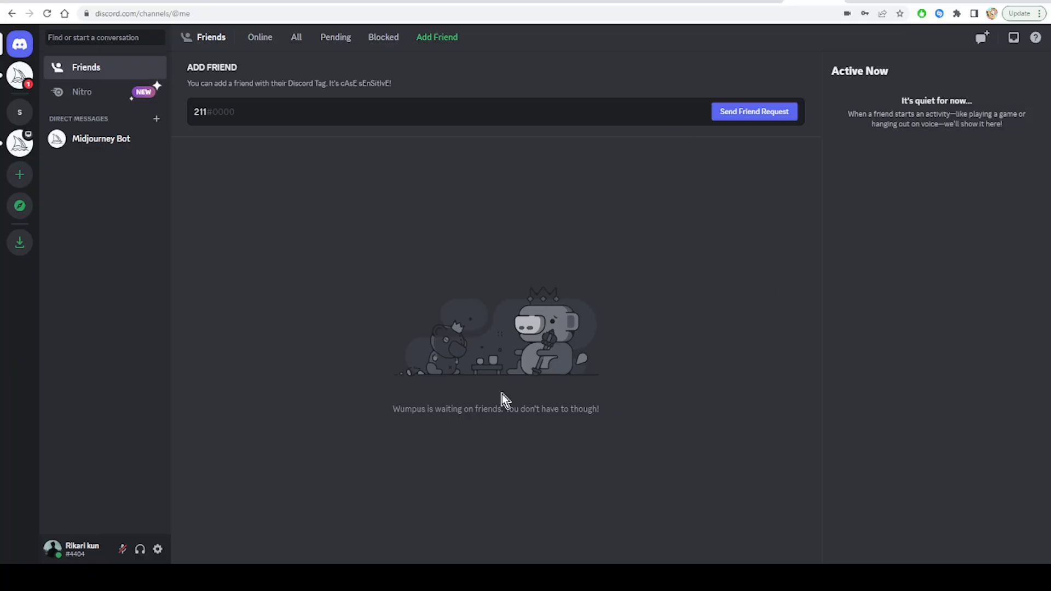
Step: Open User Settings from the gear beside the username, landing on My Account
left_click(157, 549)
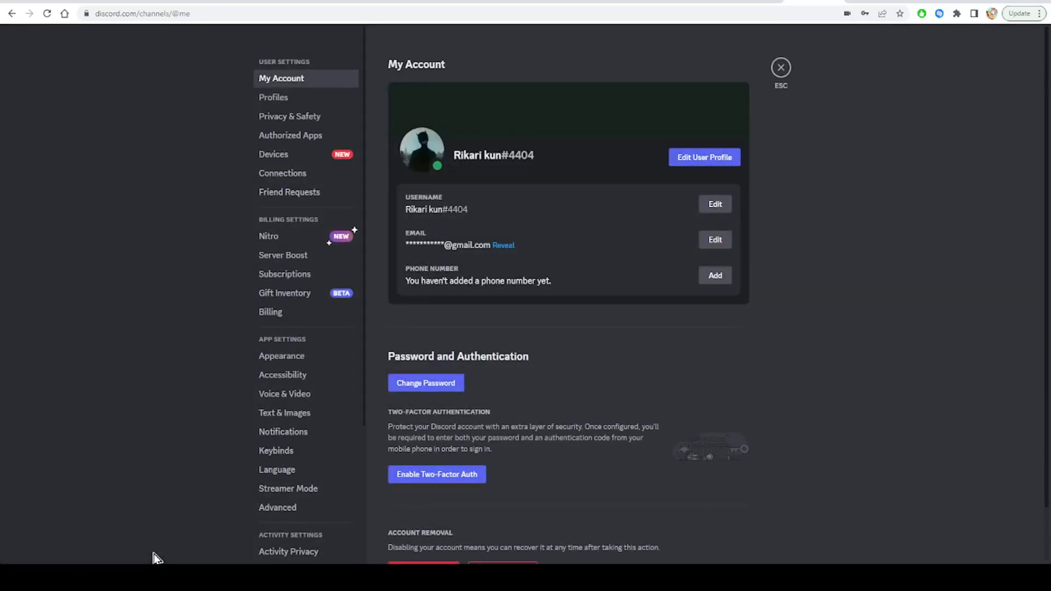
mouse_move(284, 412)
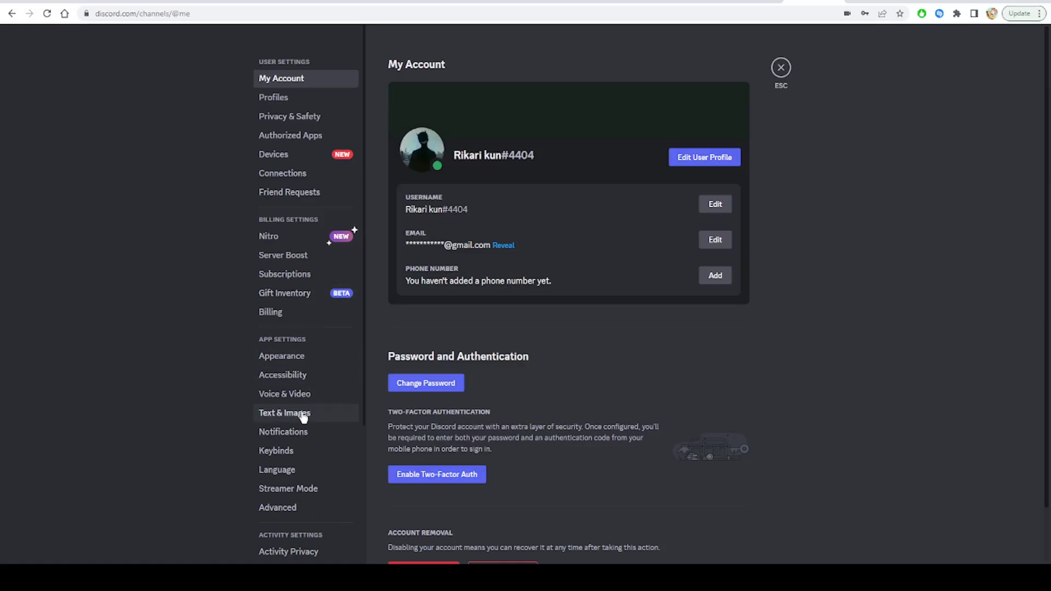
Step: Review Text & Images with link-preview embeds enabled, then close settings back to Friends
left_click(285, 413)
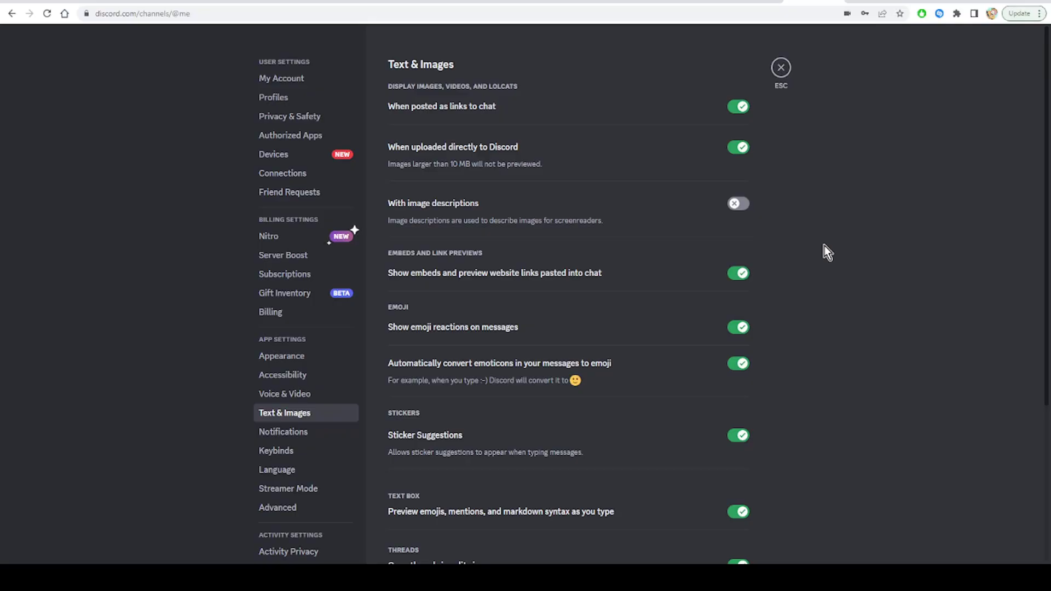
scroll("down", 3)
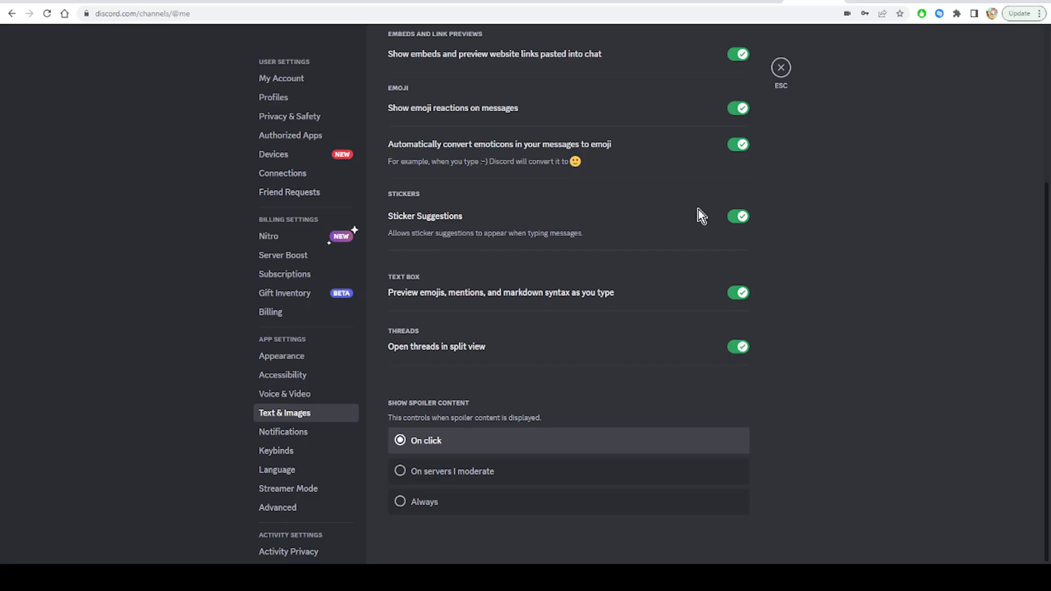
scroll("up", 3)
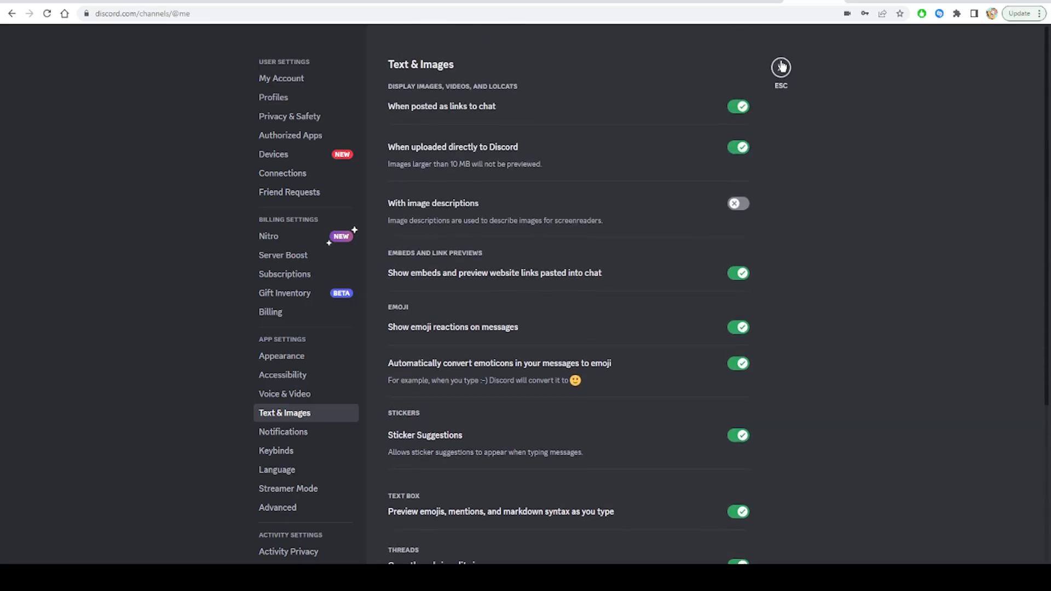
left_click(780, 67)
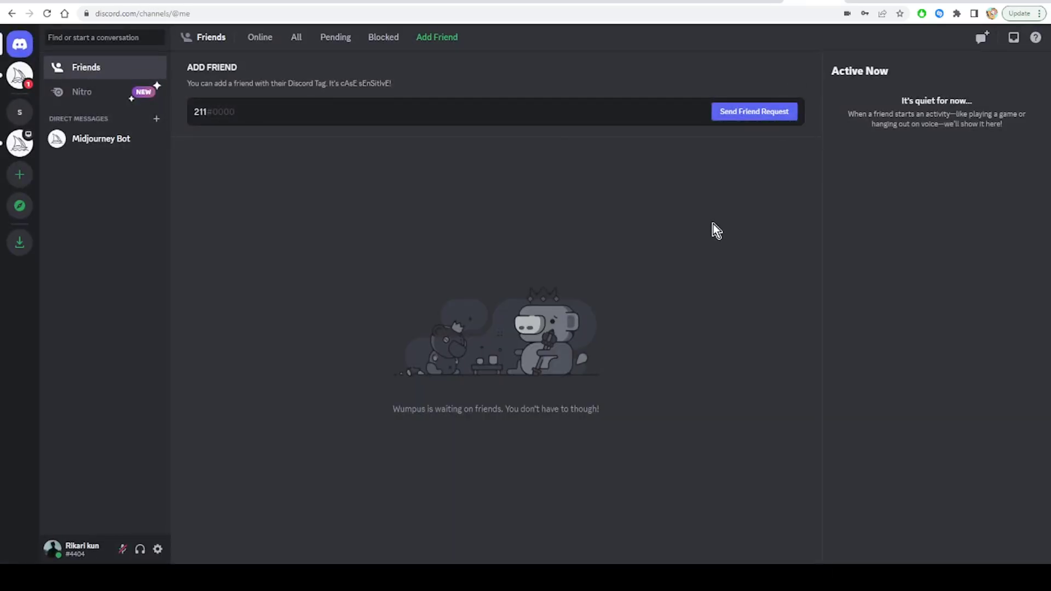